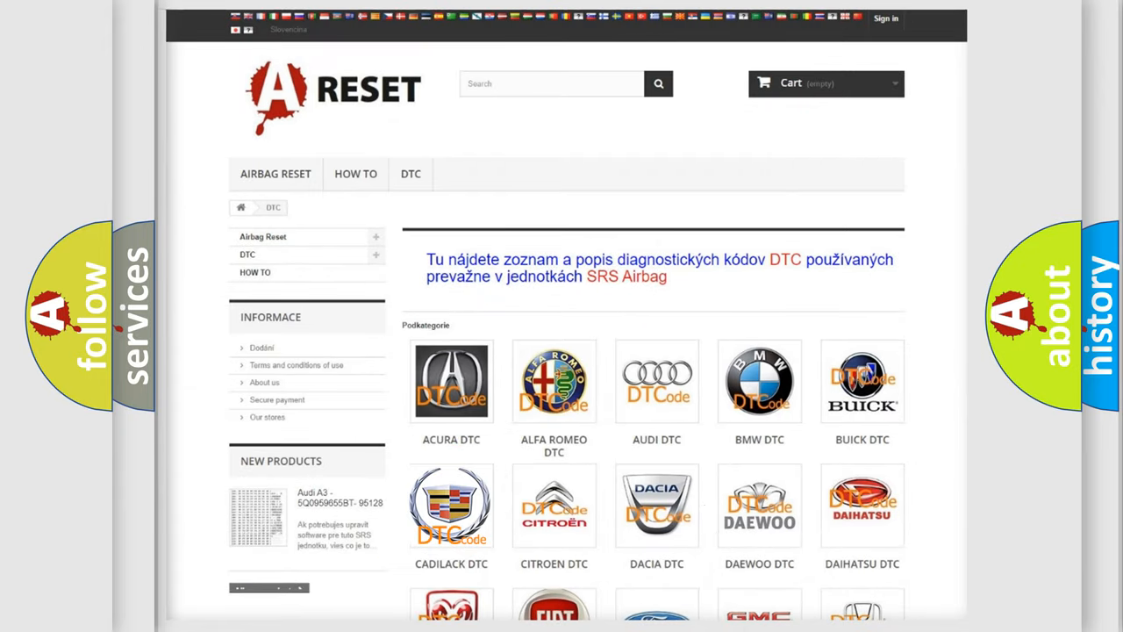
# Advance to the Cause slide listing related codes B0014 0D through B0023 0D.
pyautogui.click(451, 505)
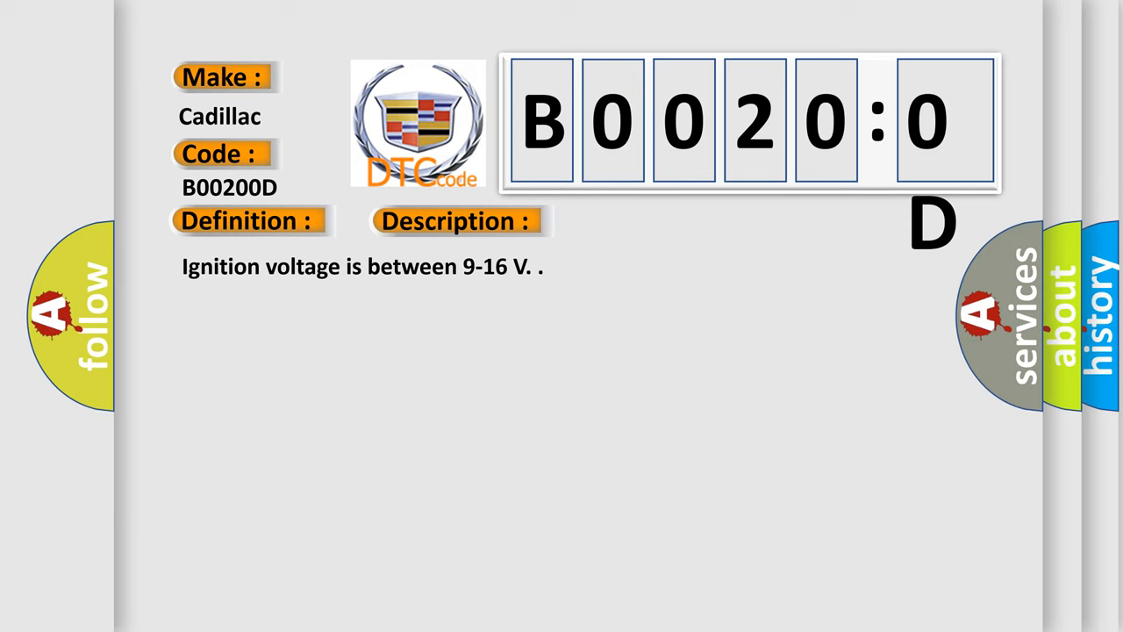
pyautogui.click(646, 221)
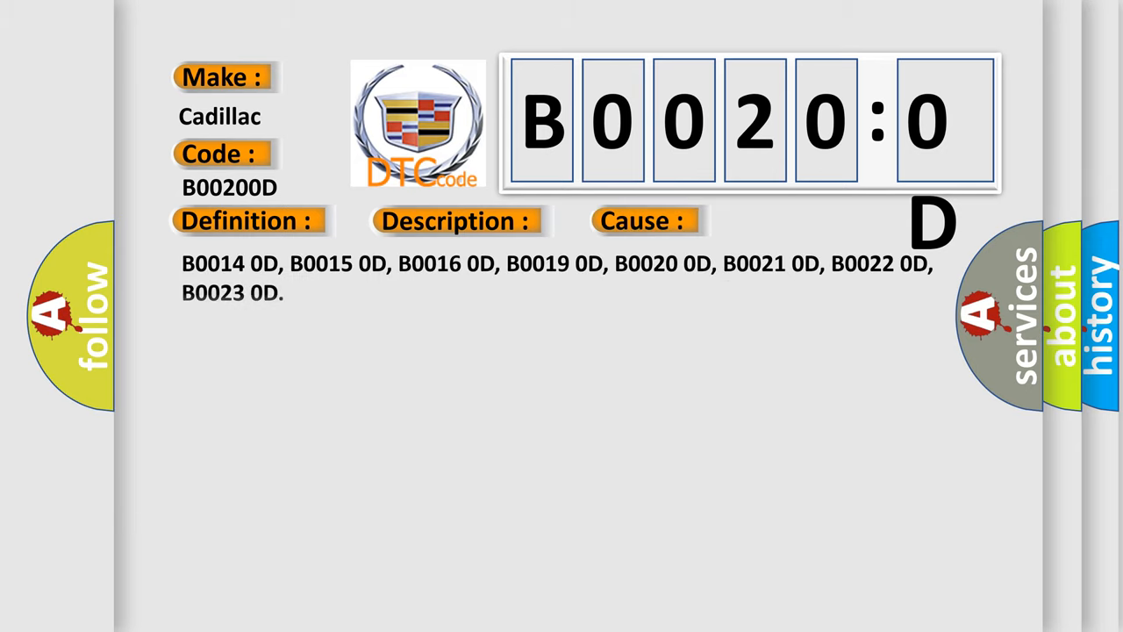